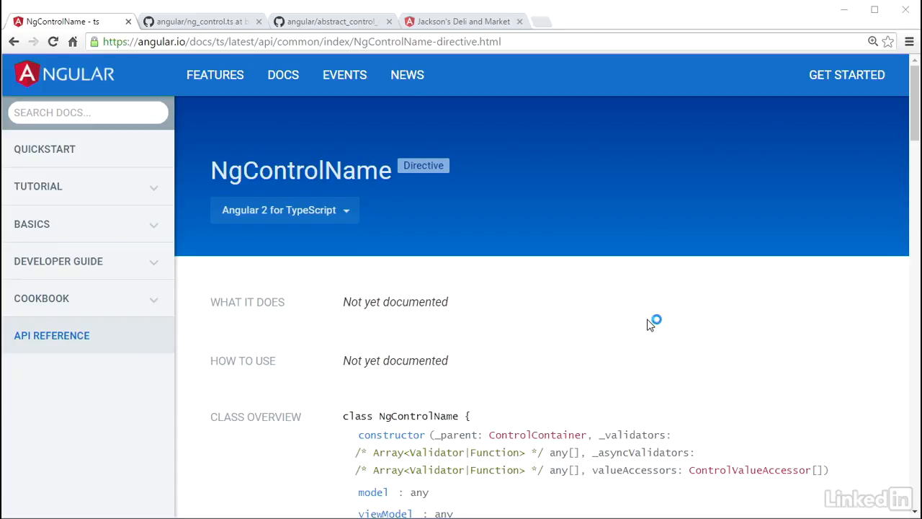
mouse_move(649, 325)
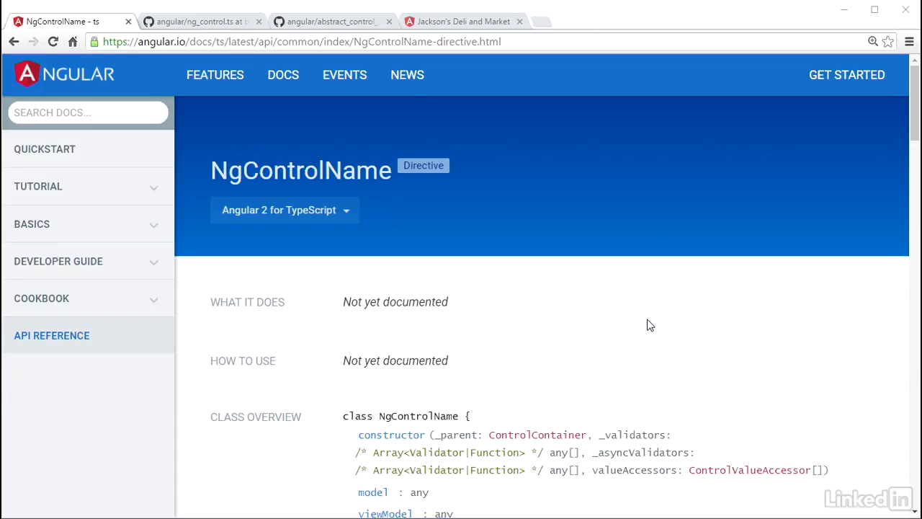
Scroll the NgControlName API page down to its Selectors, Inputs and Exported As sections.
scroll(down, 3)
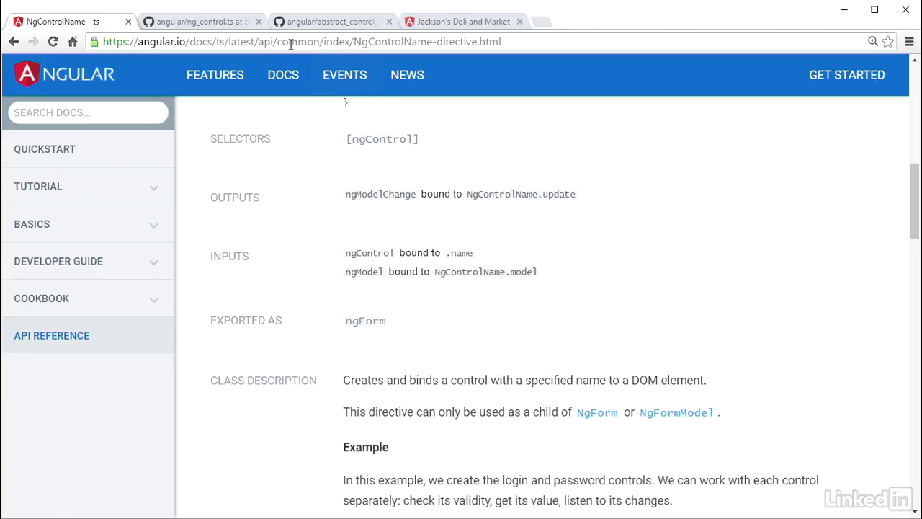
View the abstract NgControl class definition in the ng_control.ts source on GitHub.
click(199, 20)
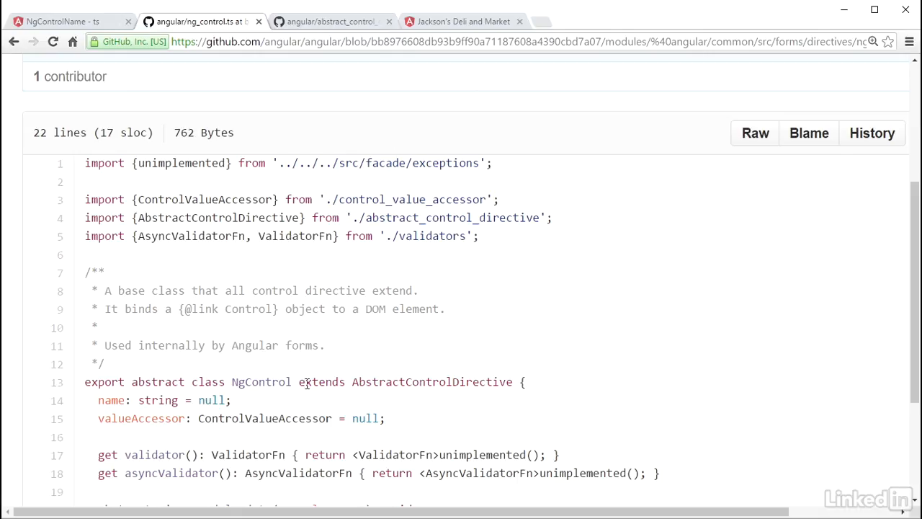
double_click(262, 382)
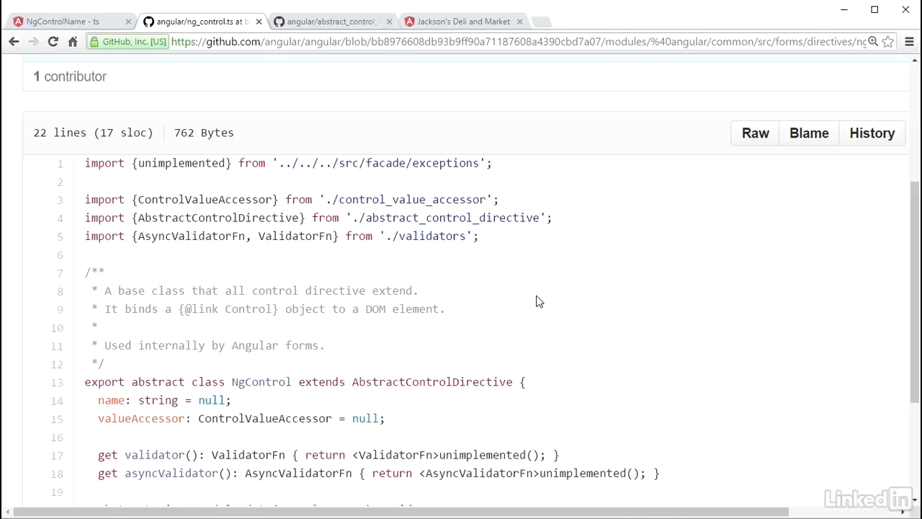
Highlight the value and errors getters in the AbstractControlDirective source.
click(330, 21)
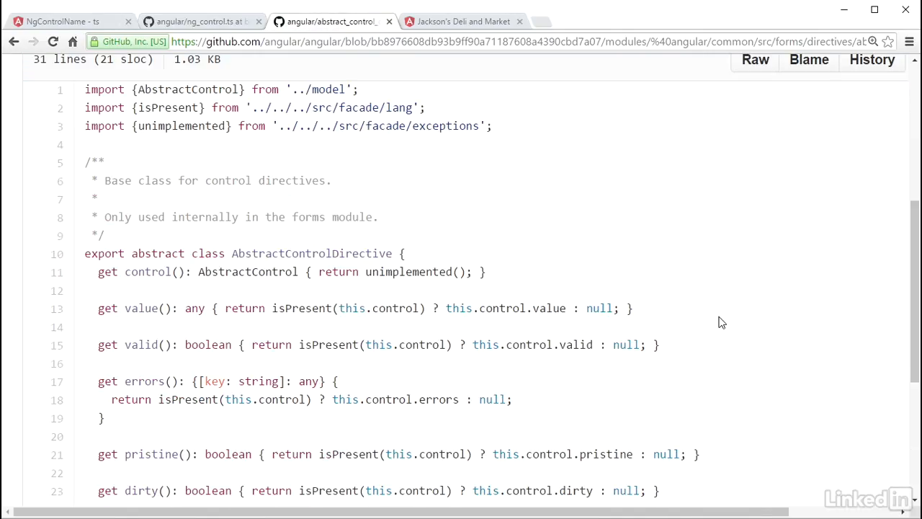
double_click(312, 253)
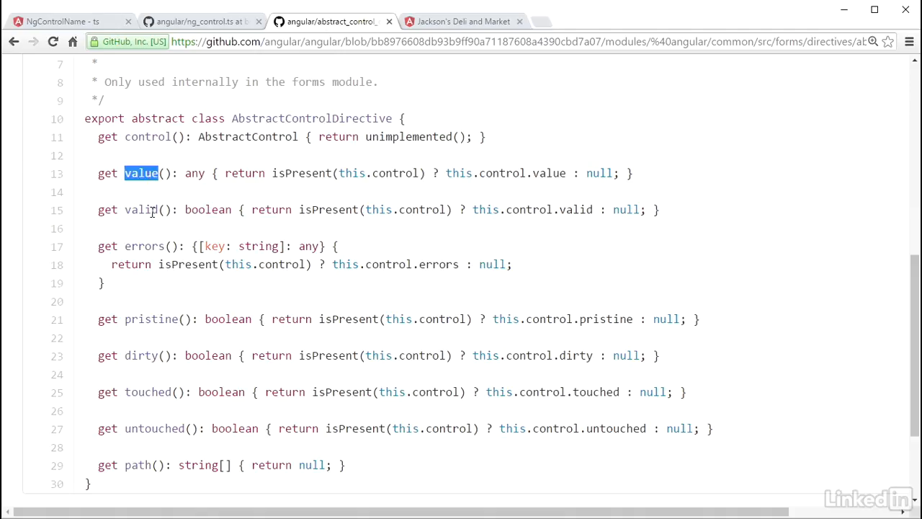
double_click(143, 245)
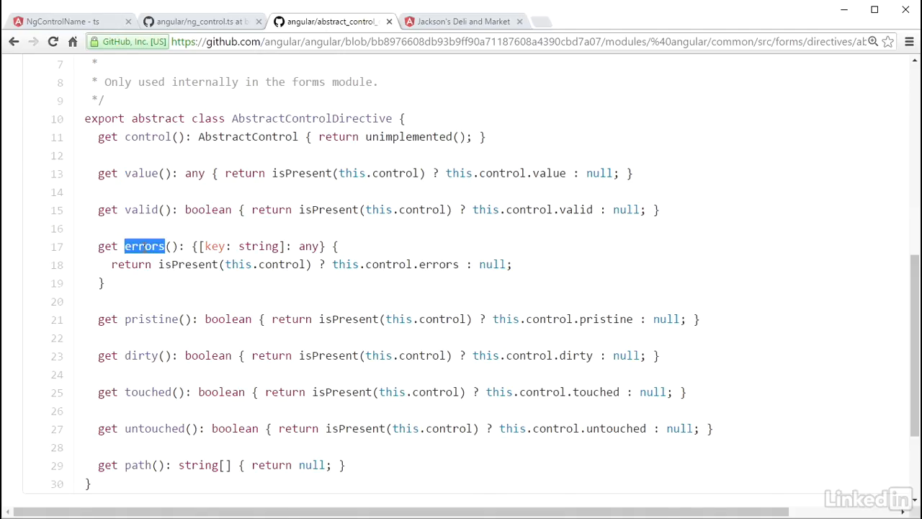
click(144, 246)
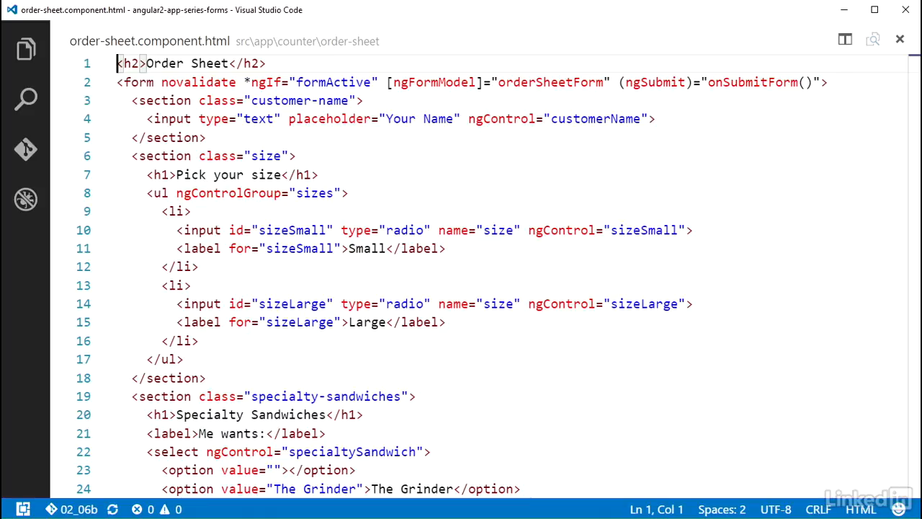
Add #specialtySandwich="ngForm" to the select and *ngIf="!specialtySandwich.value" to Build Your Own.
scroll(down, 3)
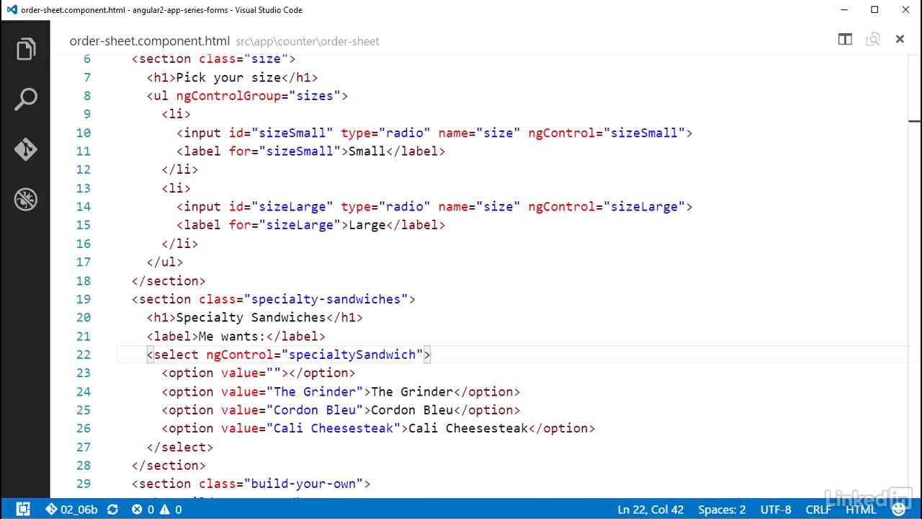
text(#specialtySandwich)
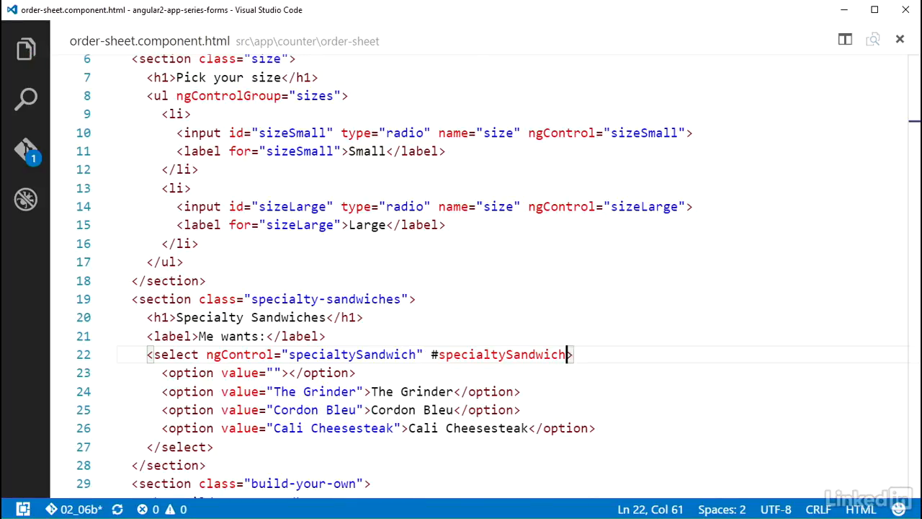
text(="ngForm")
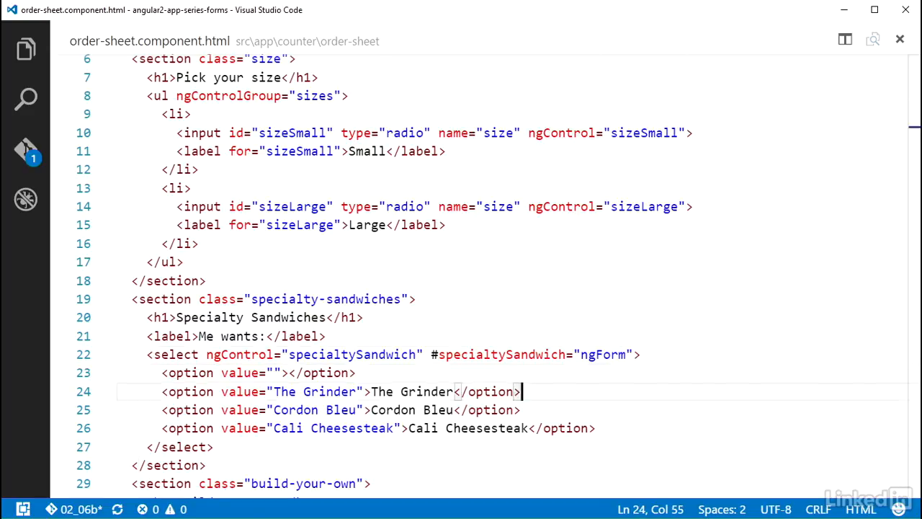
scroll(down, 3)
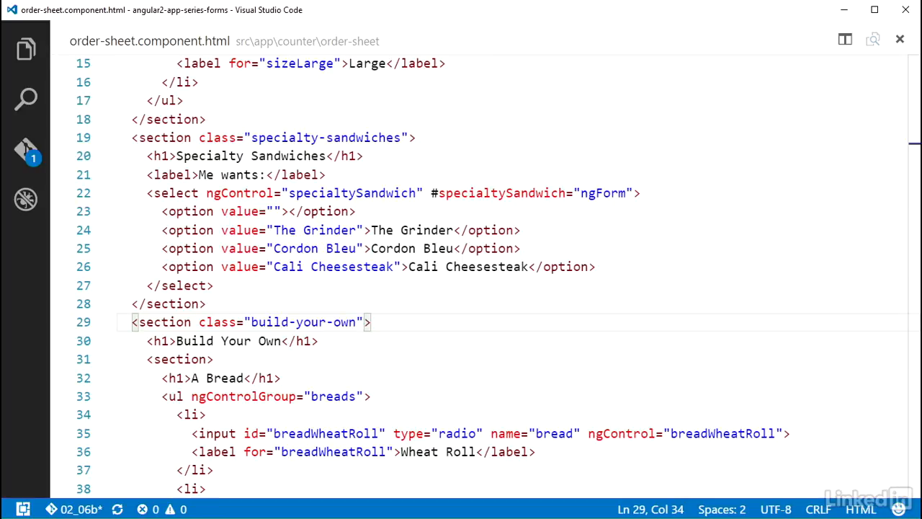
text(*ngIf="!specialtySandwich.value")
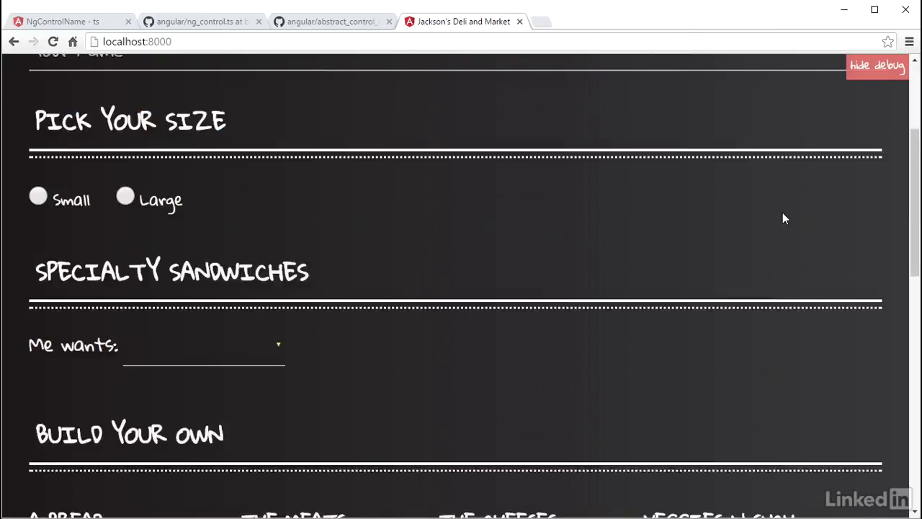
Select The Grinder in the Me wants dropdown, leaving Build Your Own hidden.
scroll(down, 3)
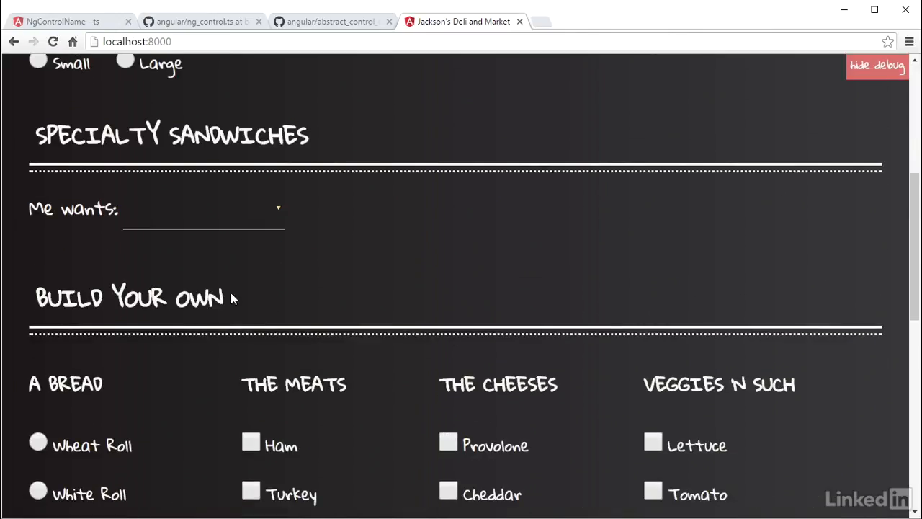
mouse_move(515, 288)
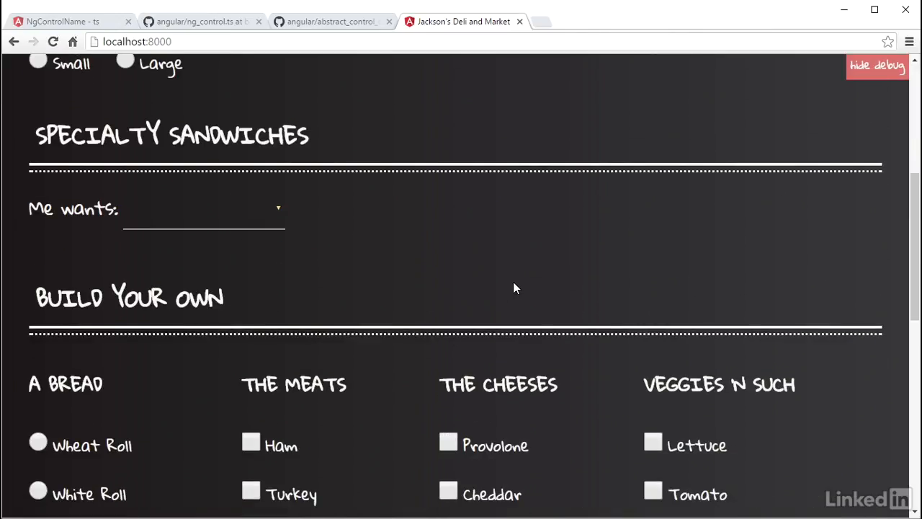
mouse_move(302, 216)
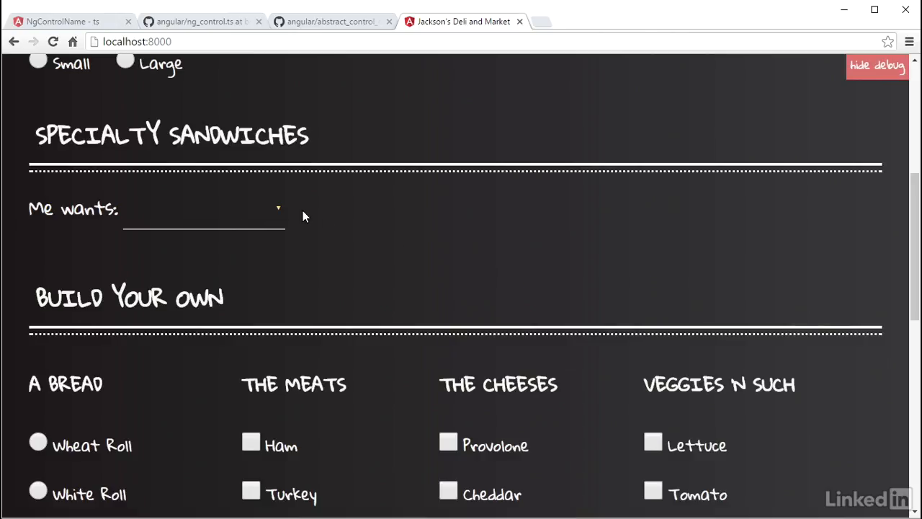
click(204, 209)
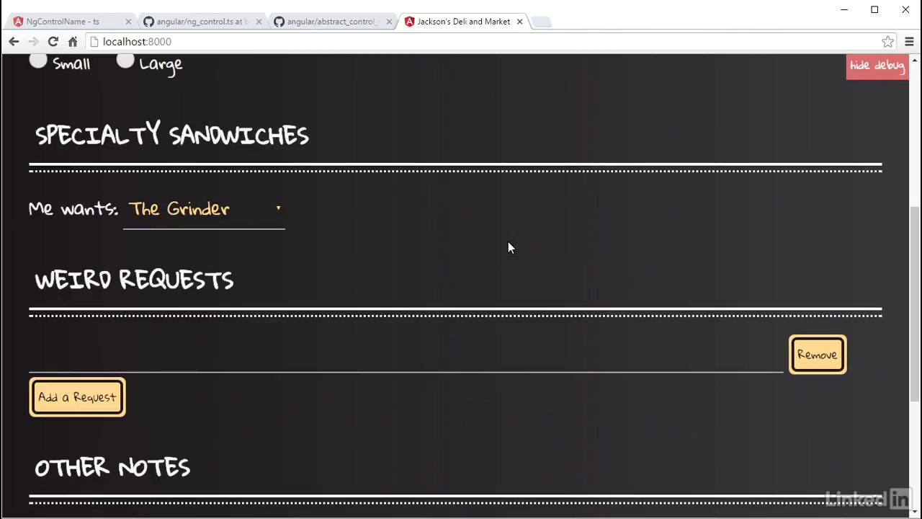
click(204, 209)
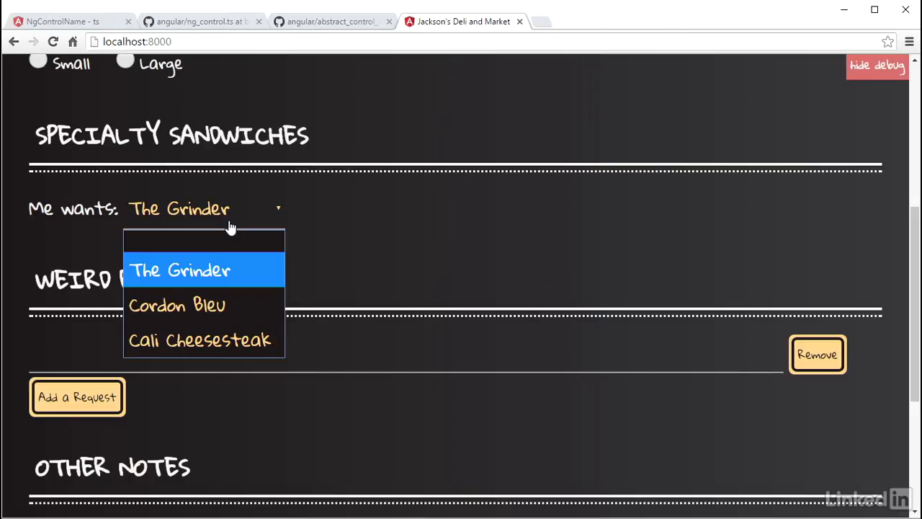